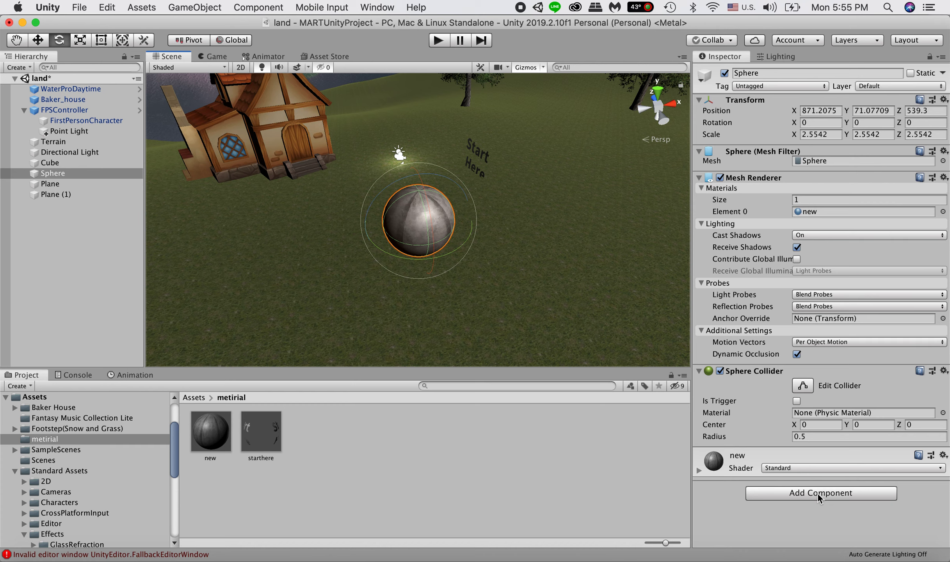
pyautogui.moveTo(437, 211)
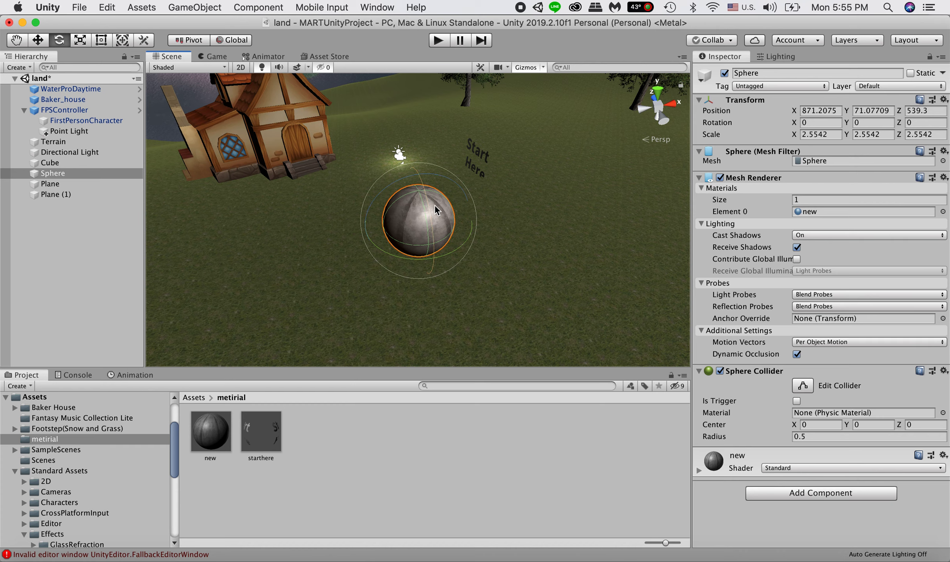
pyautogui.moveTo(399, 165)
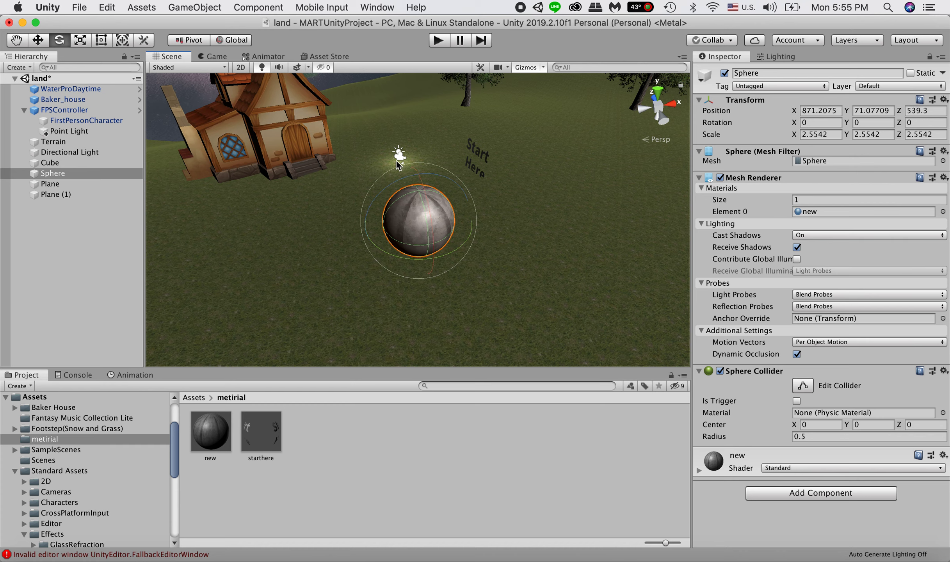
pyautogui.moveTo(361, 193)
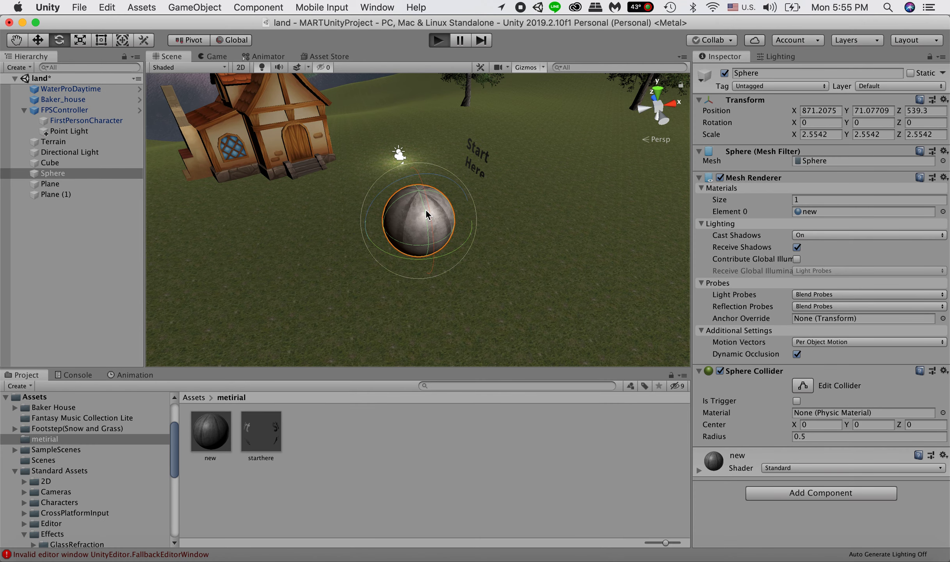
# Test-run the scene briefly, then reselect the Sphere after checking the Terrain
pyautogui.click(438, 40)
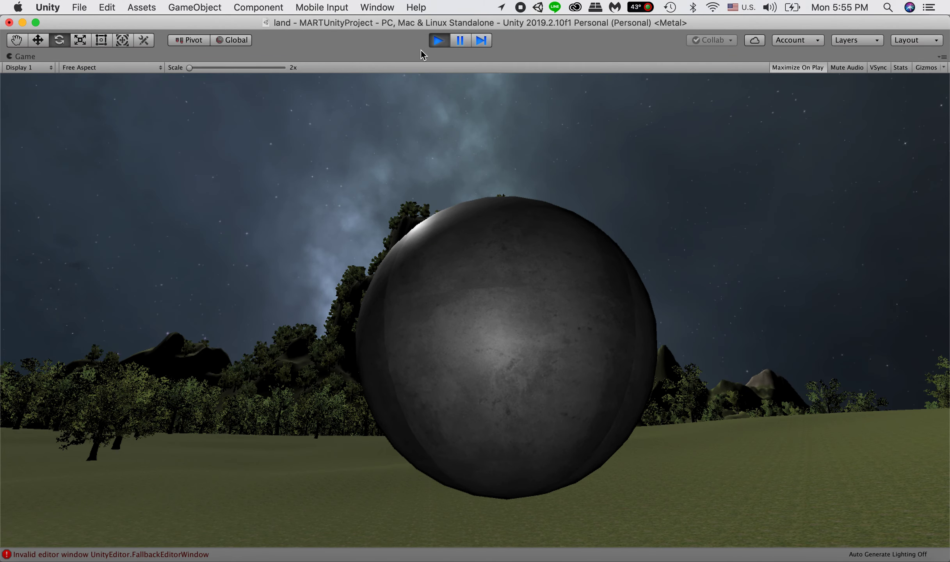
pyautogui.click(439, 40)
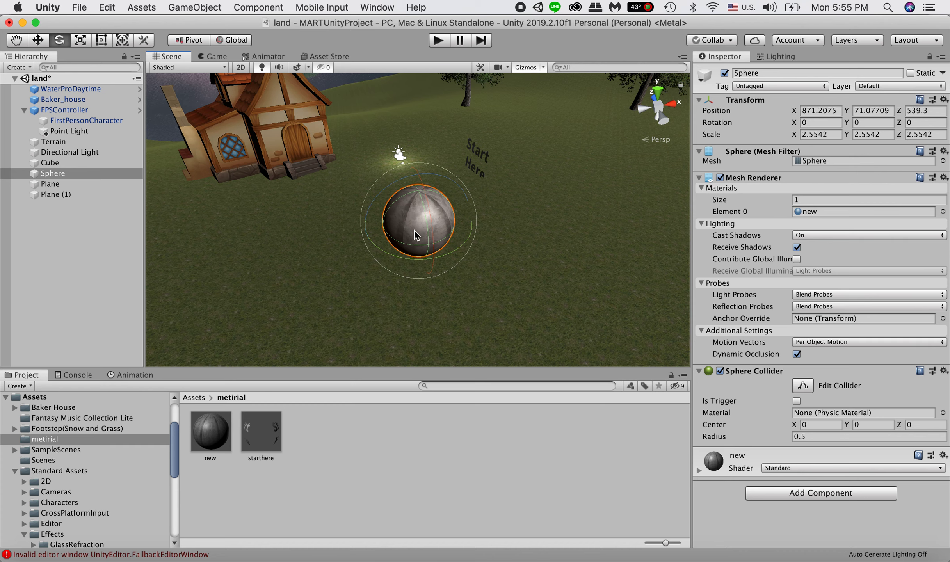
pyautogui.moveTo(306, 362)
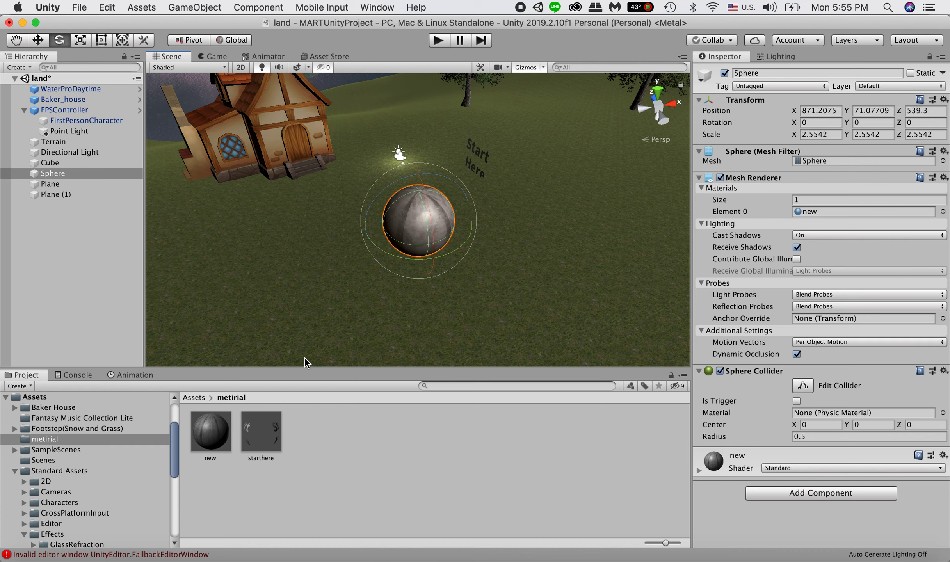
pyautogui.moveTo(195, 177)
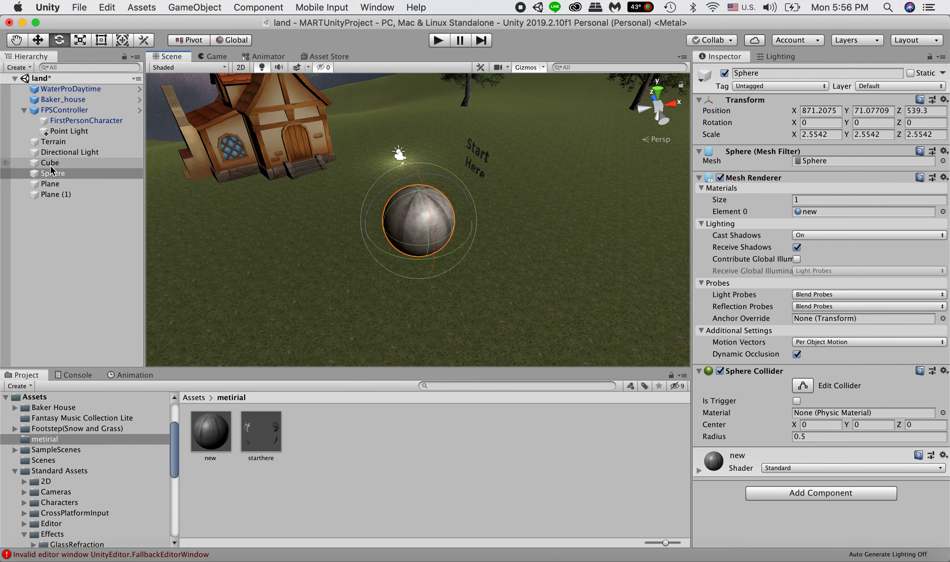
pyautogui.click(53, 143)
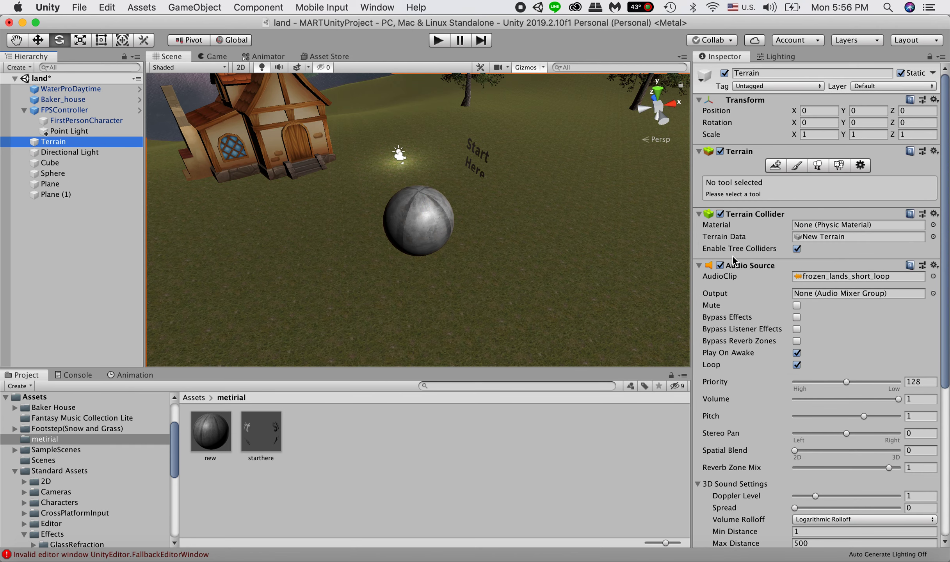
pyautogui.click(54, 173)
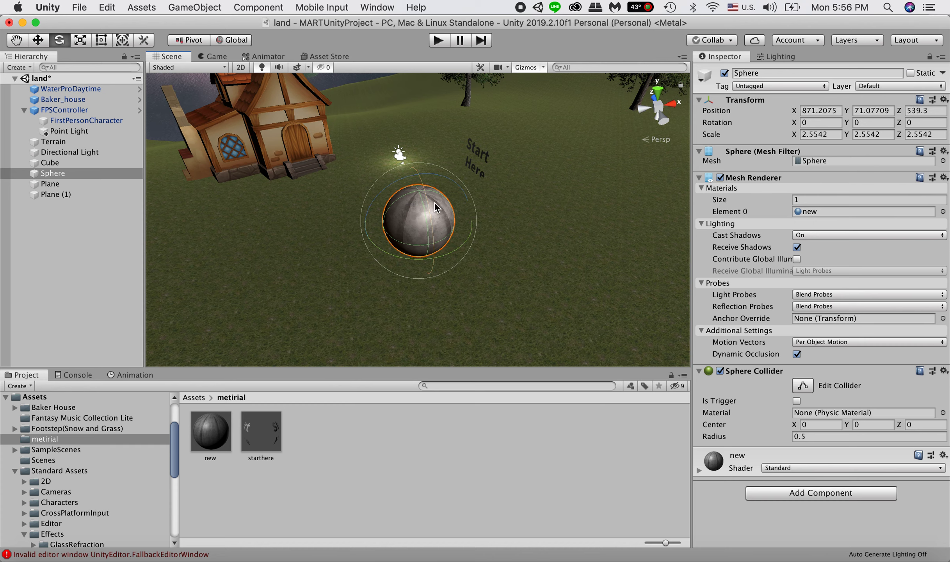
# Add a Physics Rigidbody component to the Sphere so gravity affects it
pyautogui.click(820, 493)
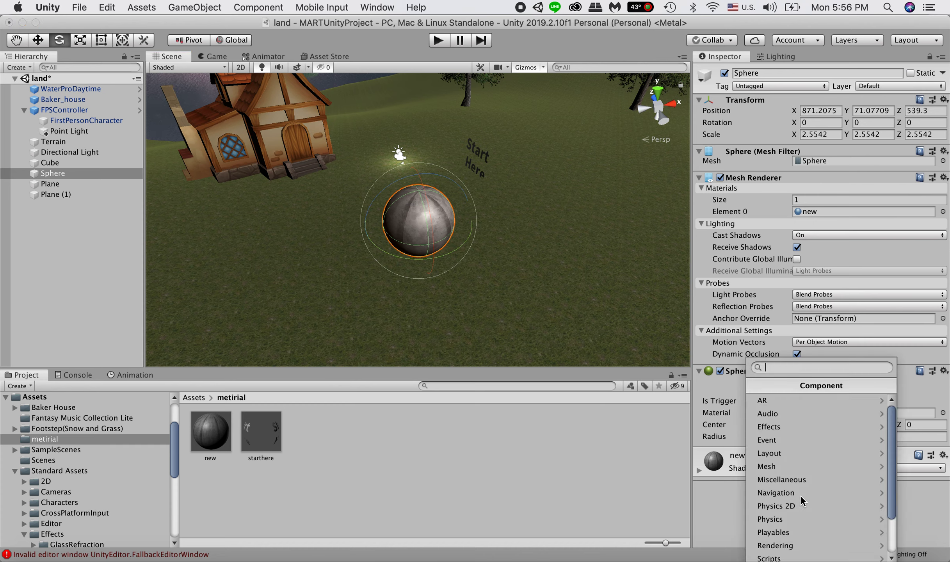
pyautogui.moveTo(782, 519)
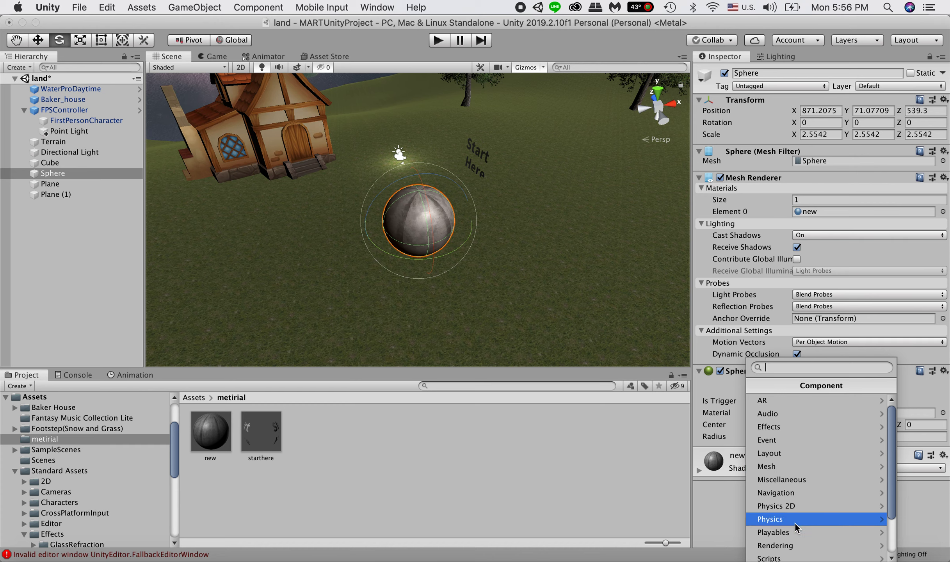
pyautogui.click(770, 519)
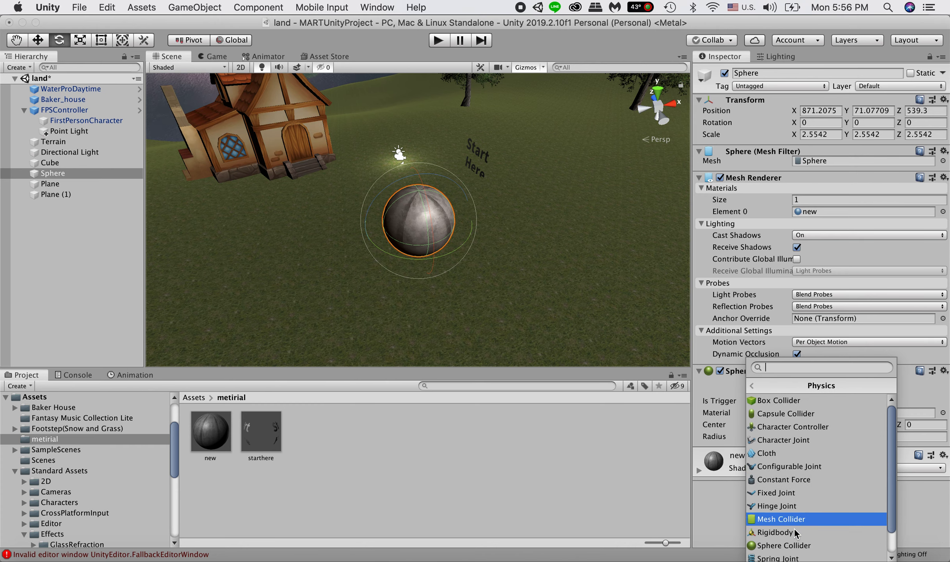
pyautogui.click(773, 532)
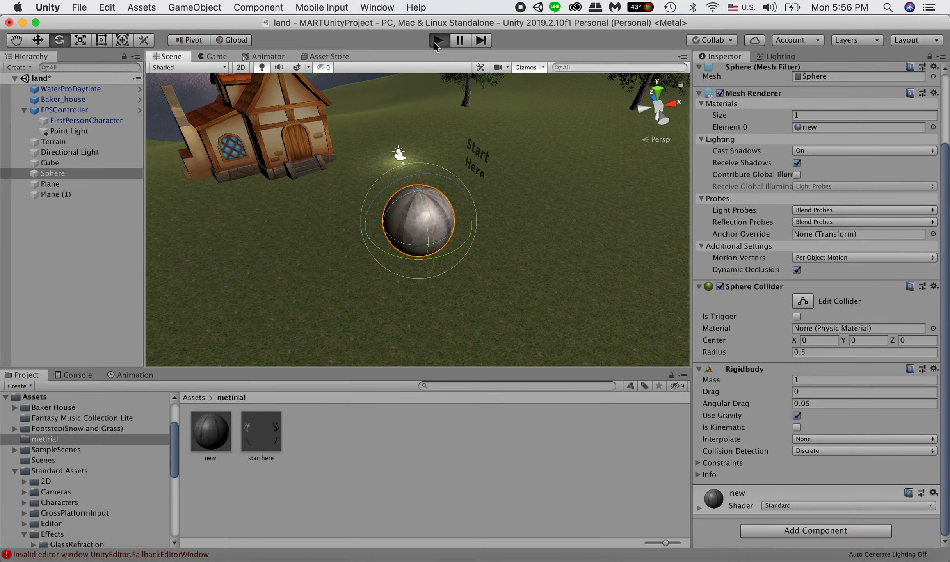
pyautogui.click(438, 40)
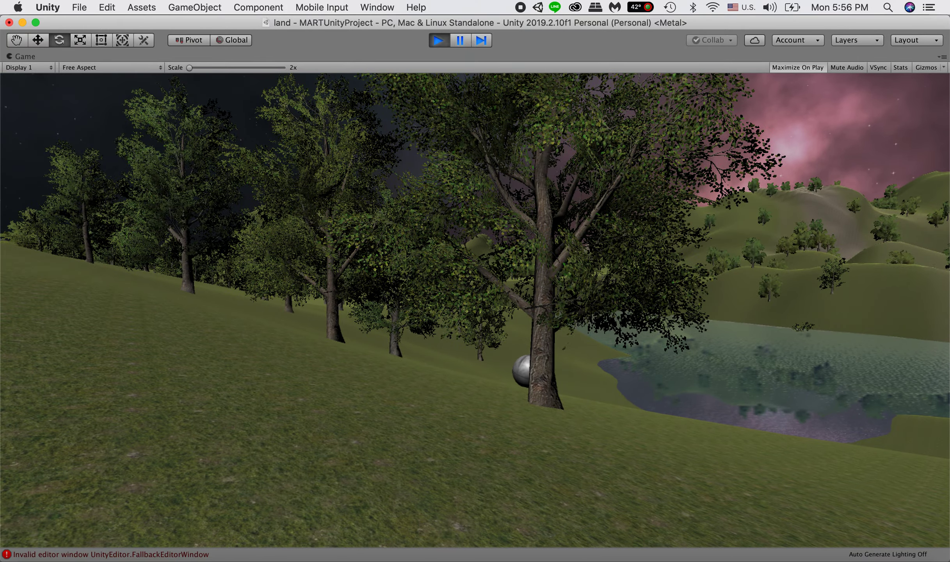
pyautogui.click(438, 40)
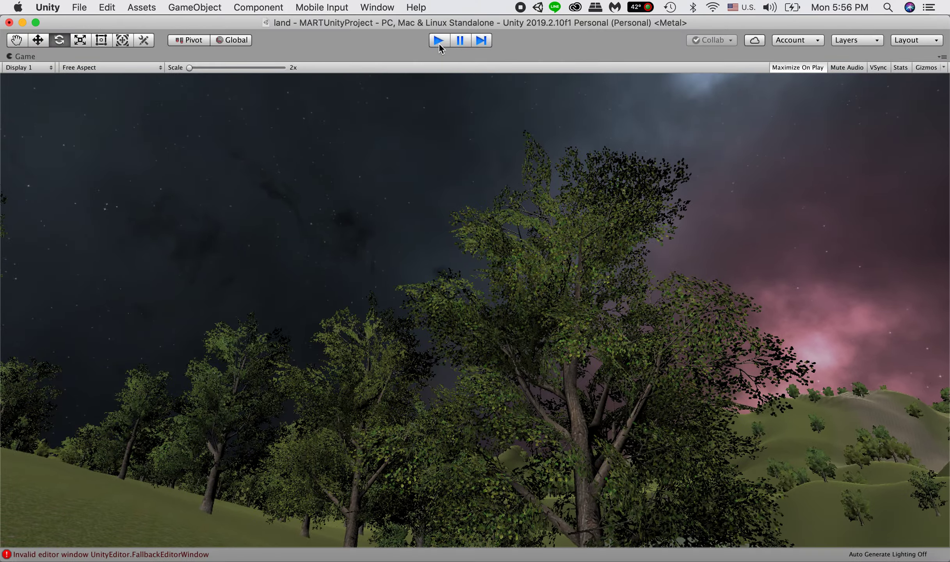
pyautogui.click(437, 40)
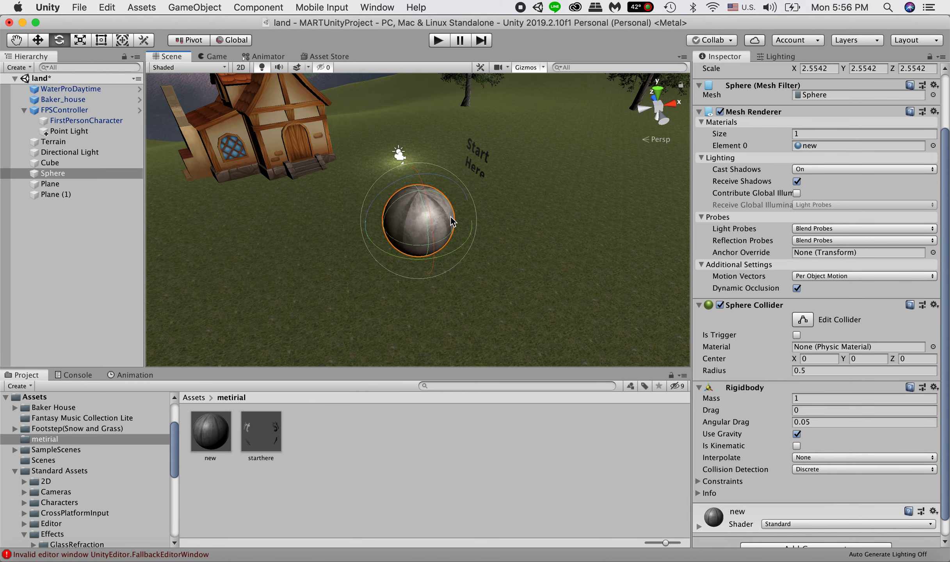
pyautogui.moveTo(334, 46)
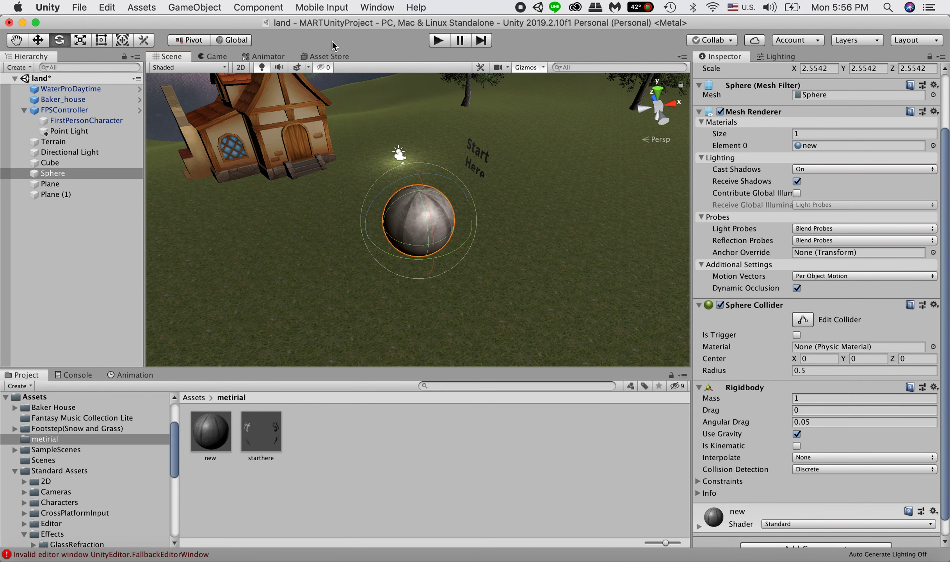
# Create Cube (1) from GameObject > 3D Object, enlarged to about 2.6 beside the sphere
pyautogui.click(258, 7)
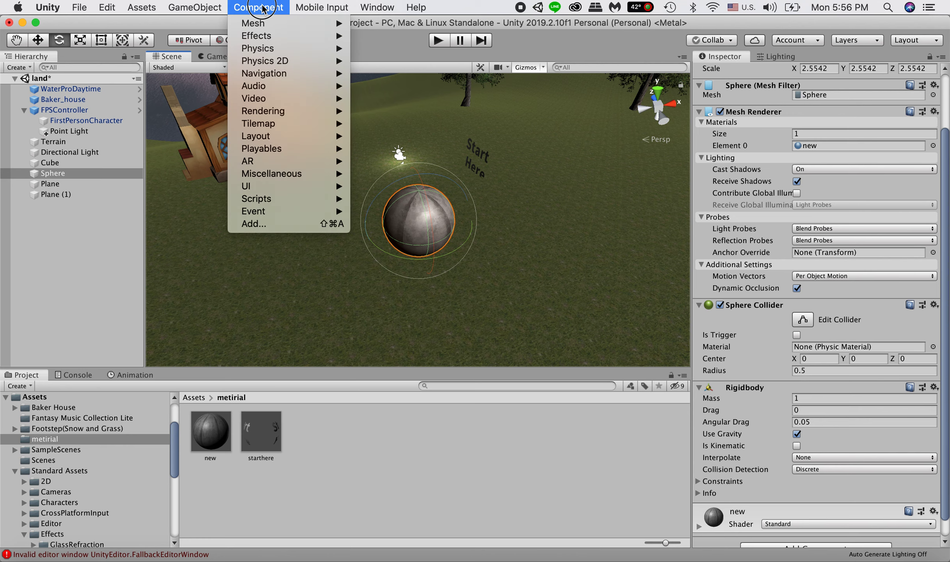
pyautogui.click(193, 7)
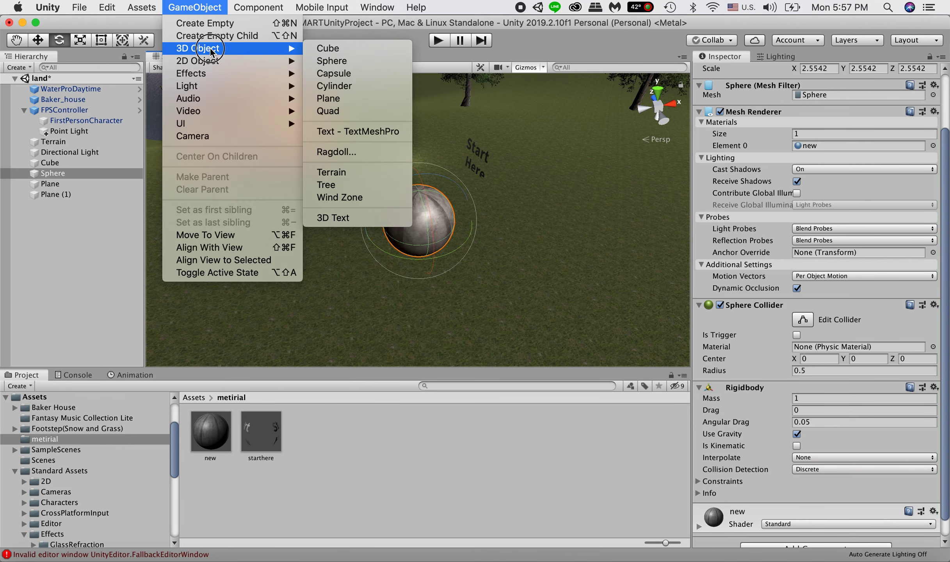
pyautogui.click(328, 49)
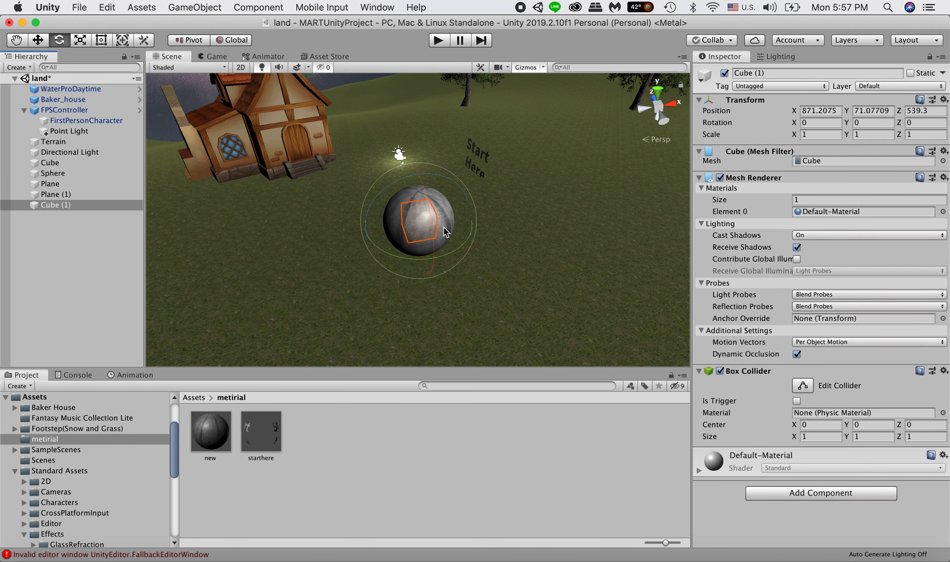
pyautogui.moveTo(202, 188)
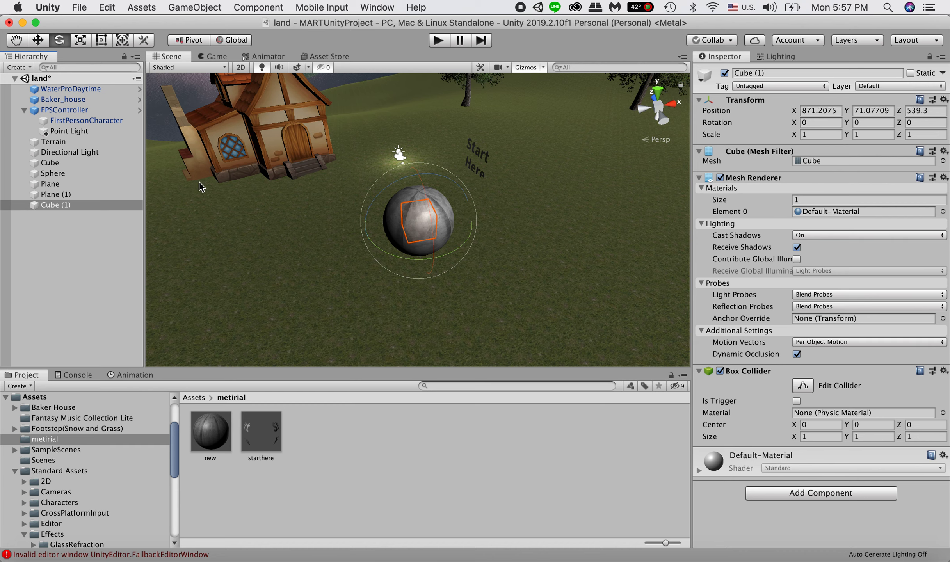
pyautogui.click(48, 163)
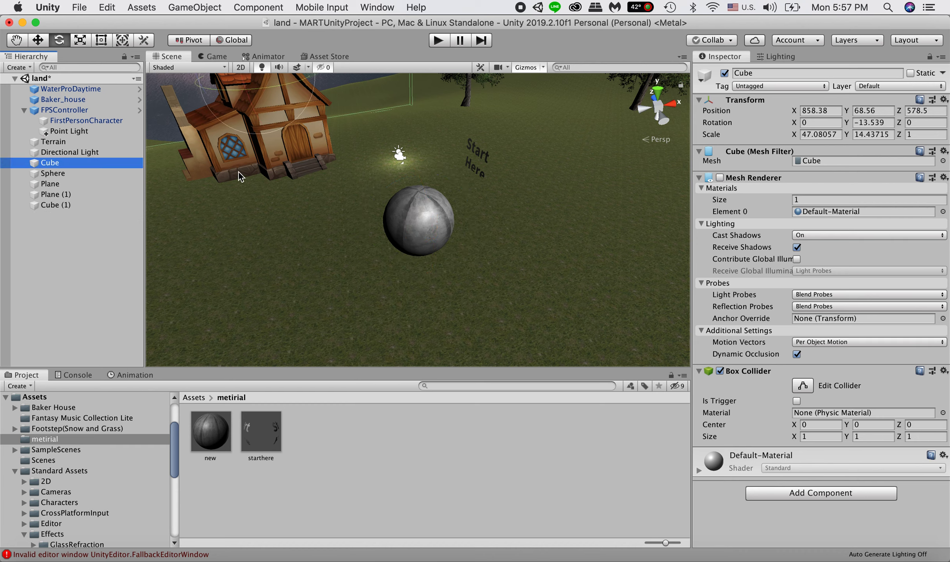
pyautogui.click(56, 205)
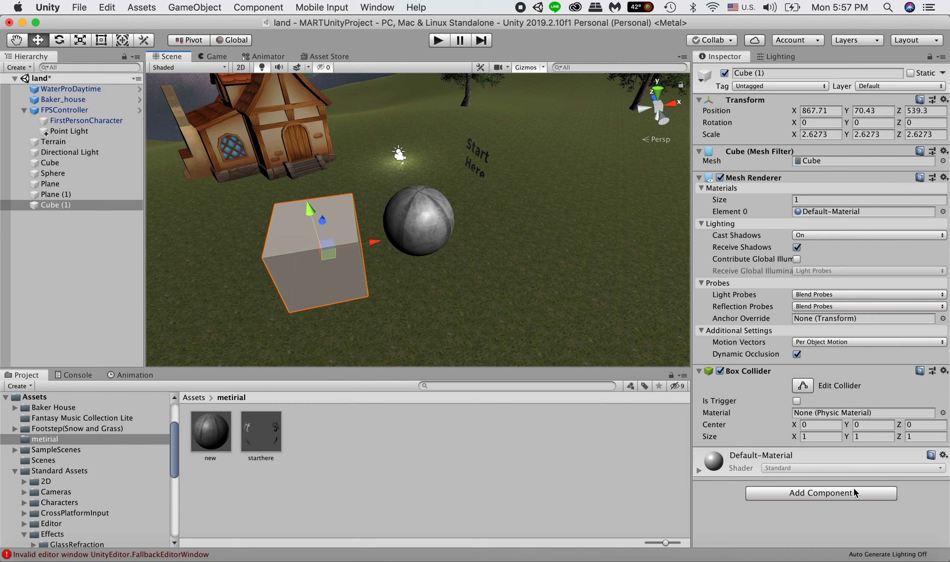
# Add a Physics Rigidbody component to Cube (1) so it falls
pyautogui.click(820, 492)
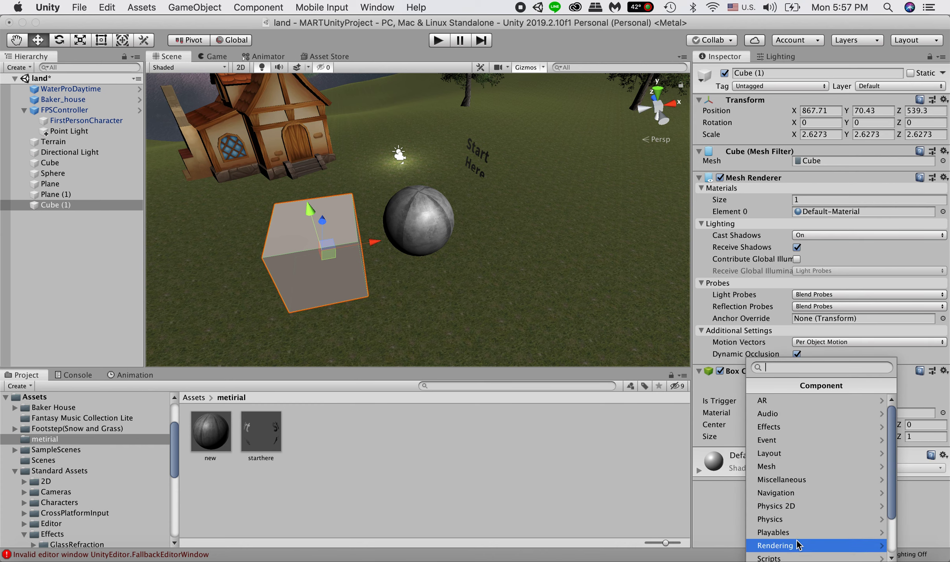
pyautogui.click(769, 519)
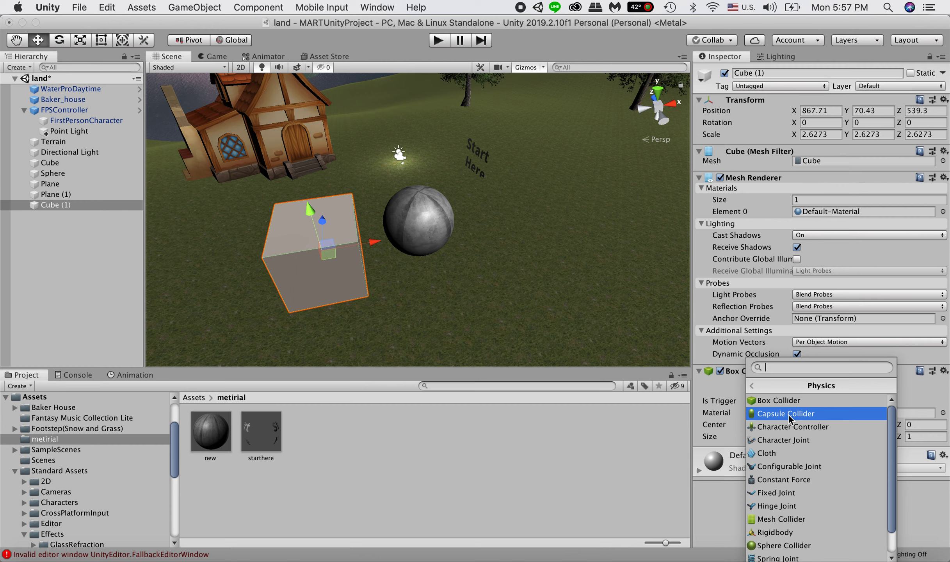
pyautogui.click(777, 401)
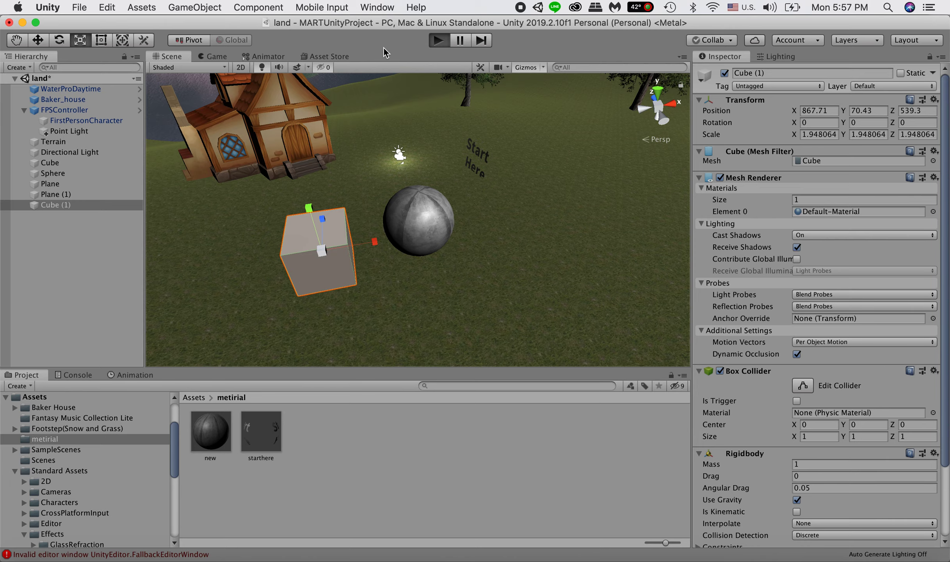
pyautogui.moveTo(386, 148)
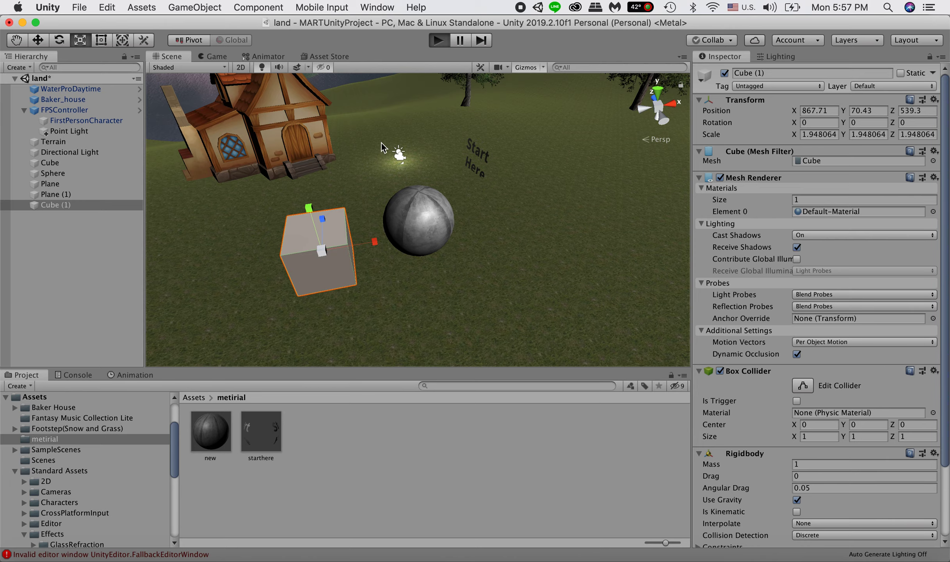
pyautogui.click(437, 39)
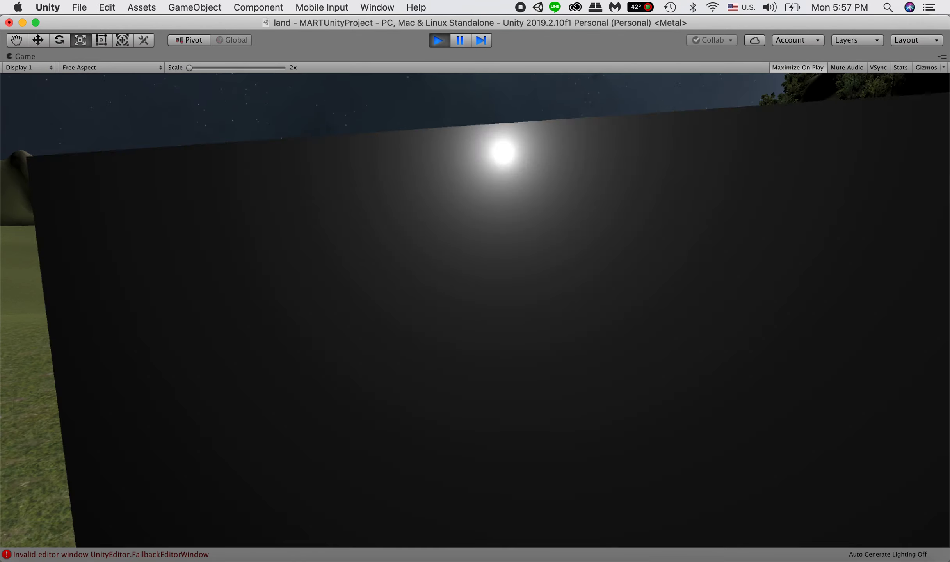
pyautogui.click(438, 40)
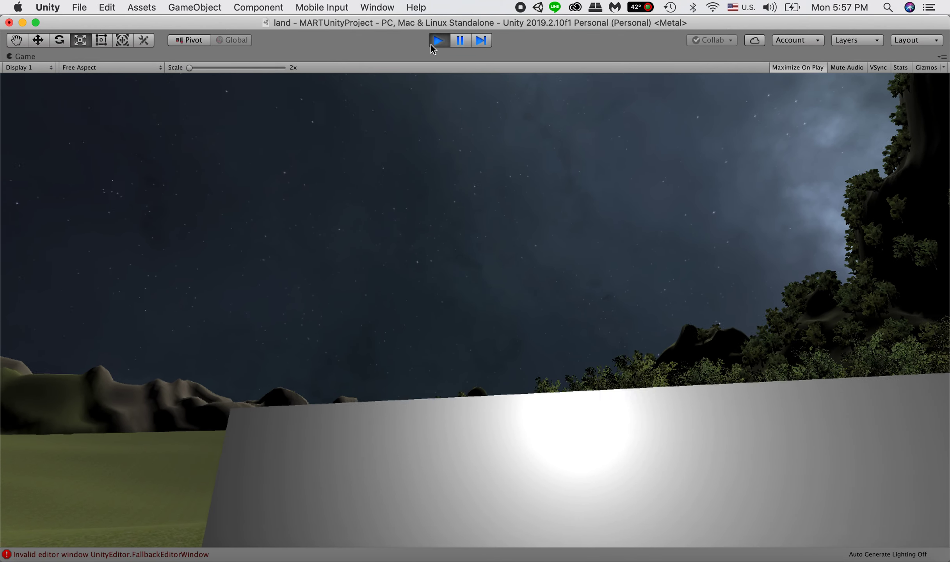
pyautogui.click(437, 40)
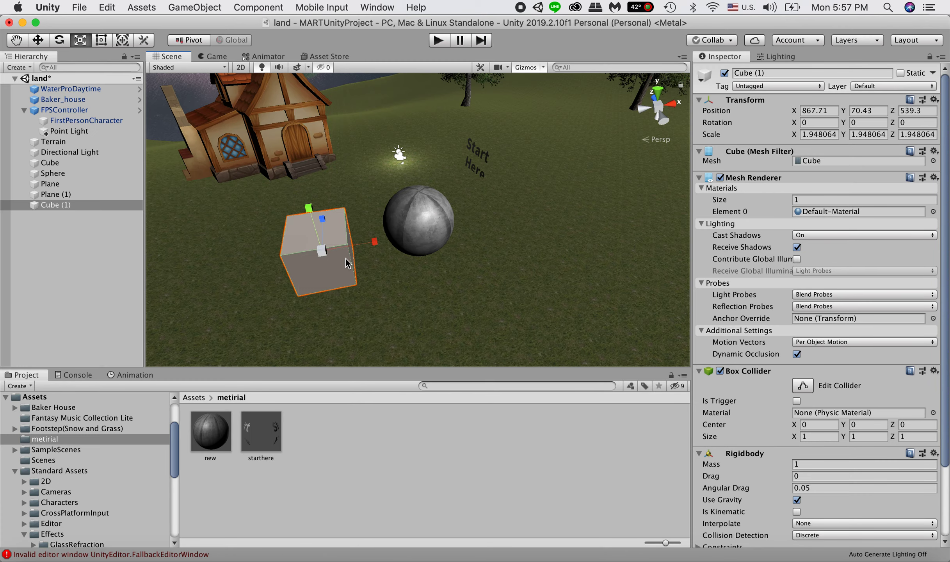
# Set Cube (1)'s Rigidbody Mass to 10
pyautogui.click(53, 142)
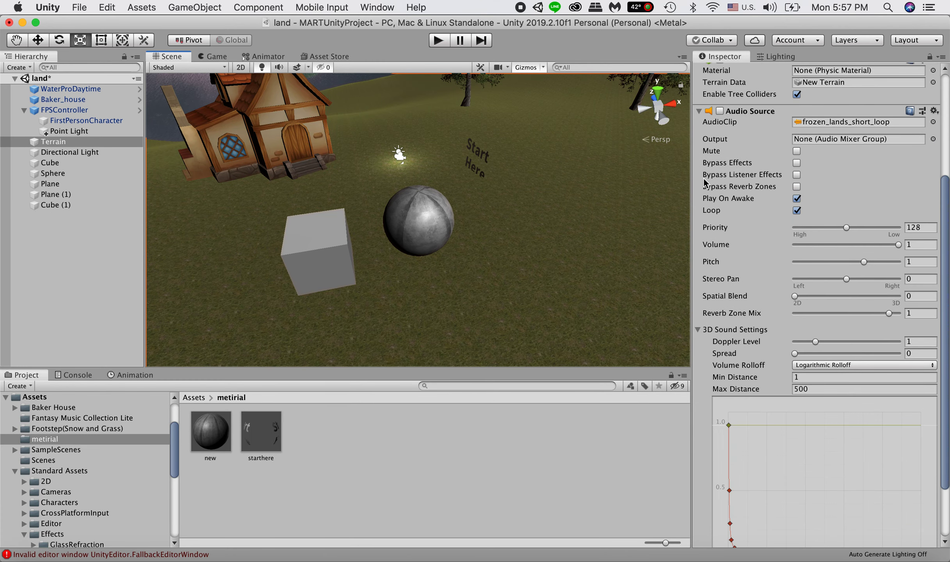
pyautogui.click(59, 207)
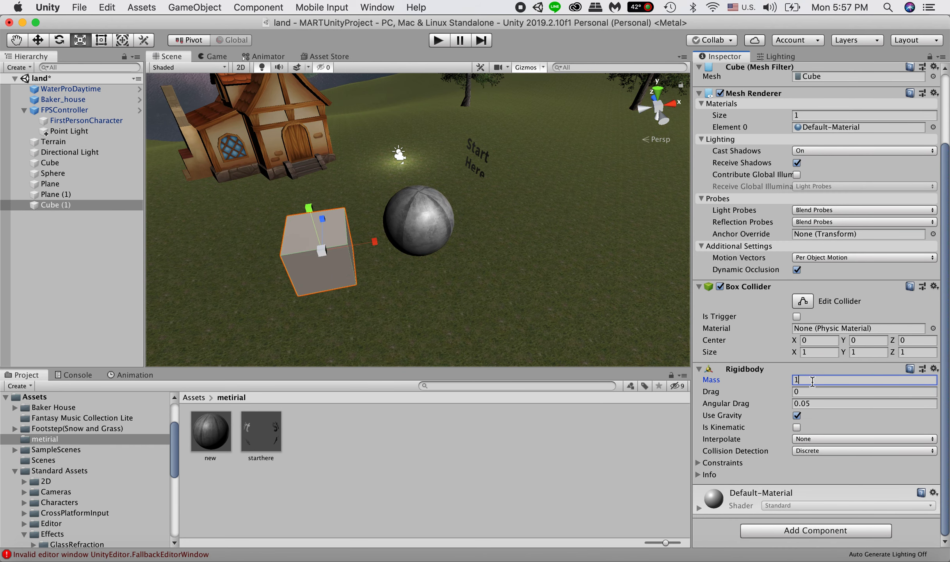
pyautogui.write('0')
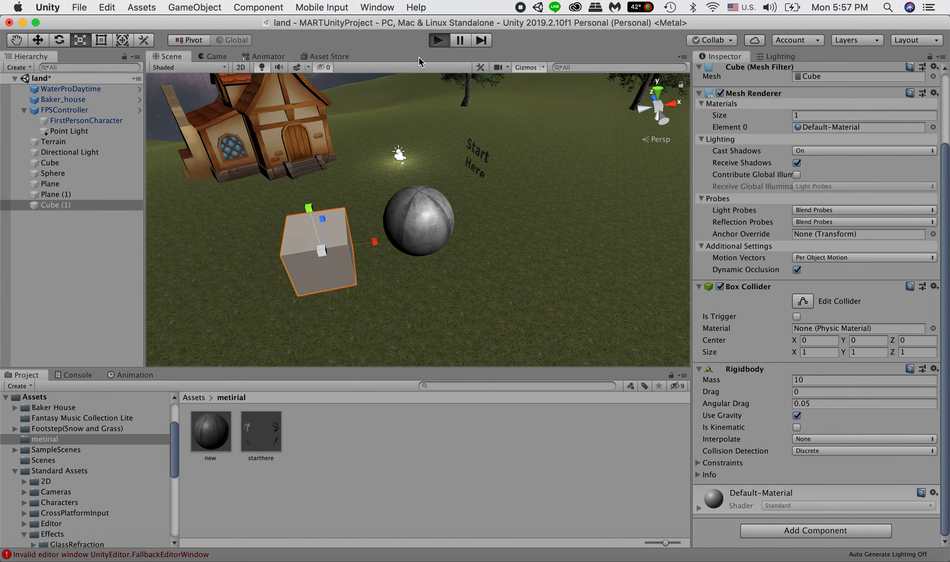
pyautogui.moveTo(456, 25)
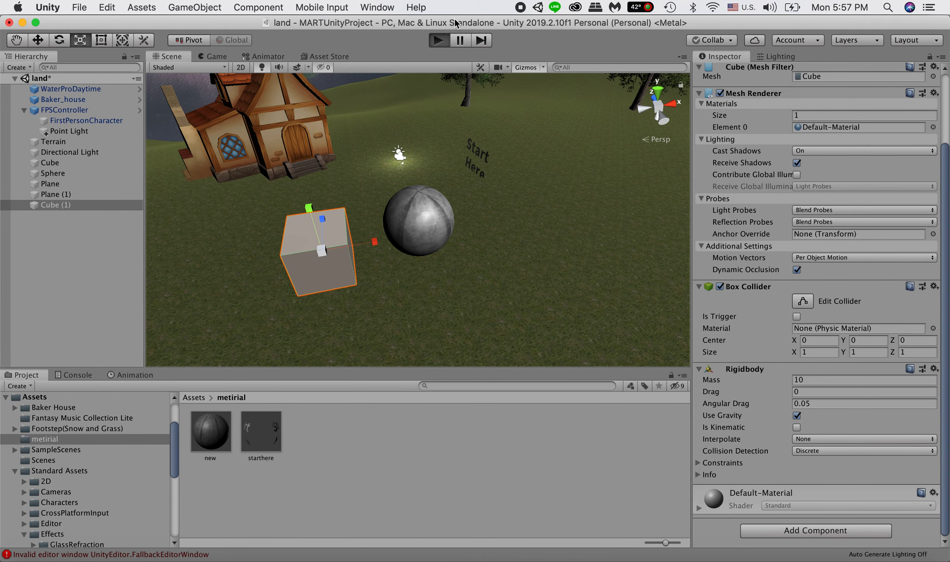
pyautogui.click(437, 40)
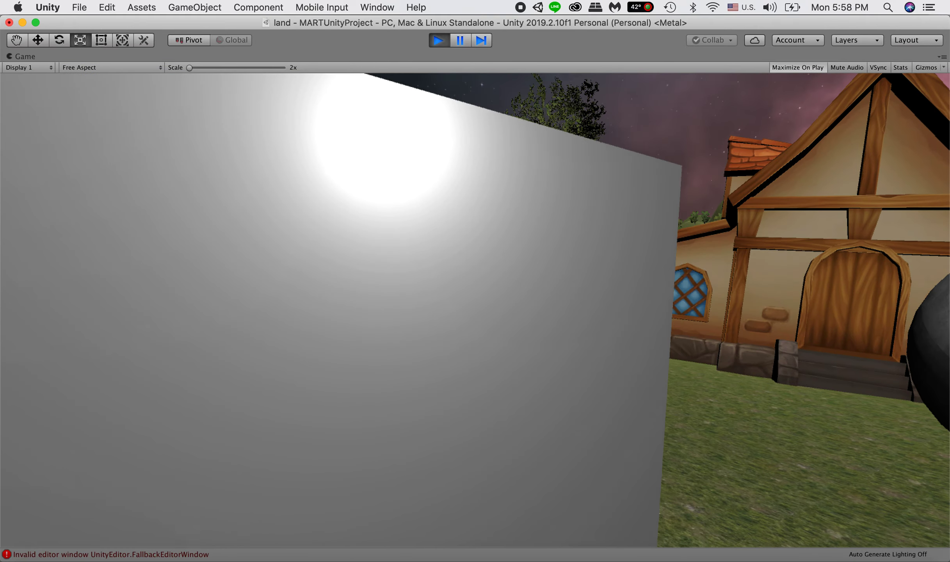
pyautogui.click(438, 40)
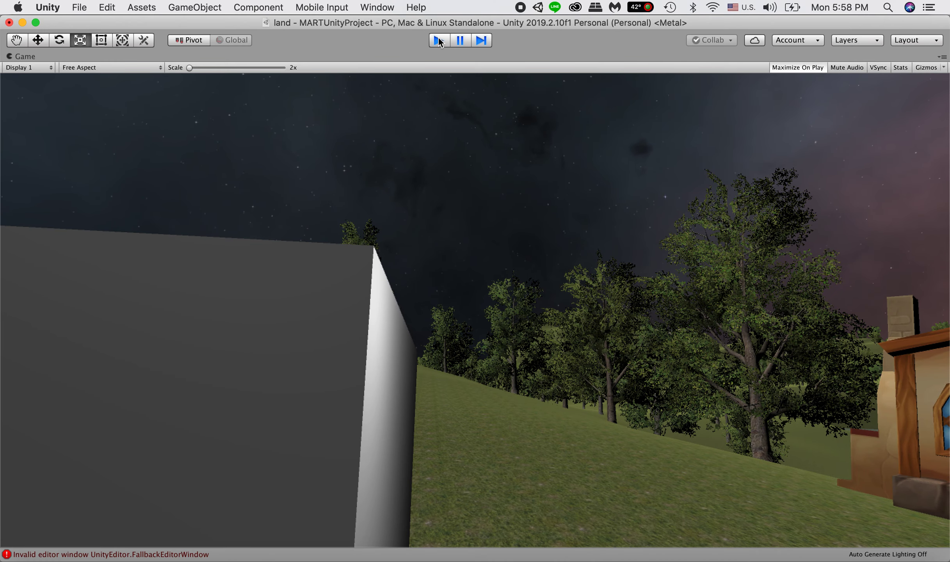
pyautogui.click(438, 39)
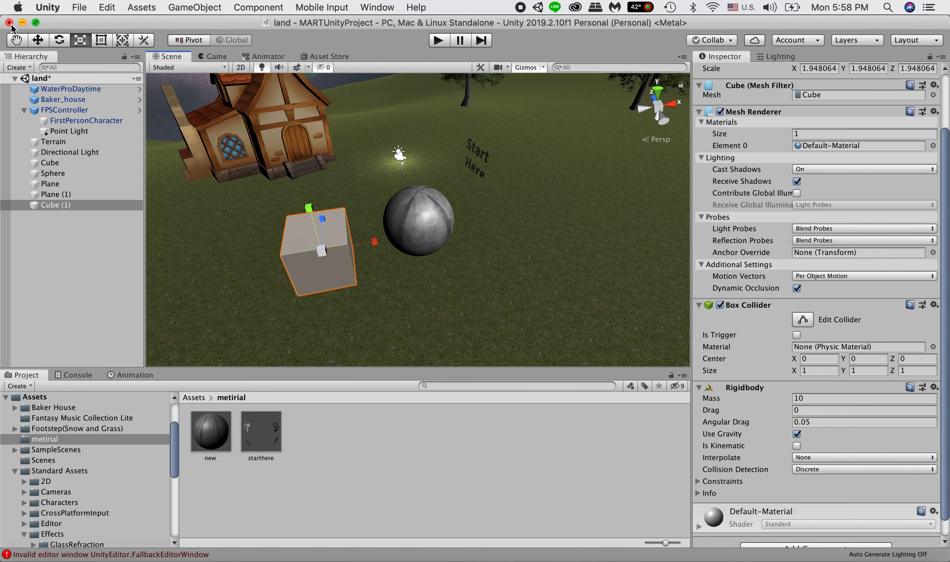